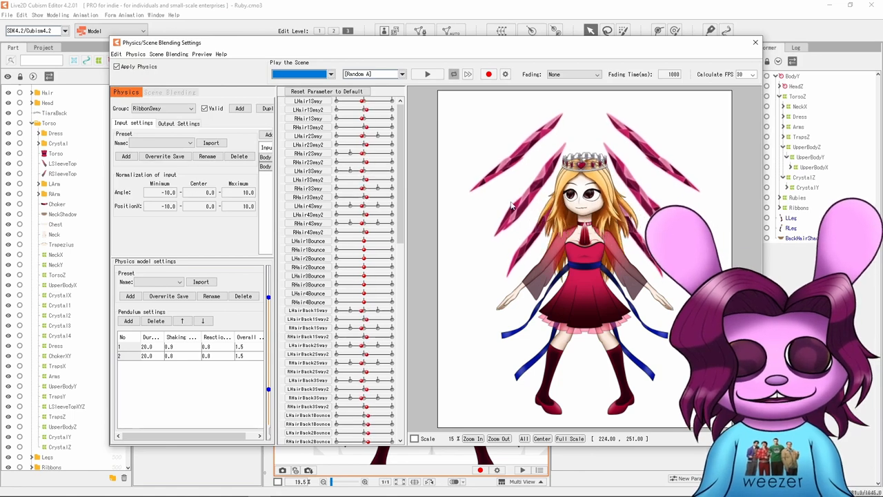
Step: Open the cursor tracking settings from the Preview menu
click(222, 54)
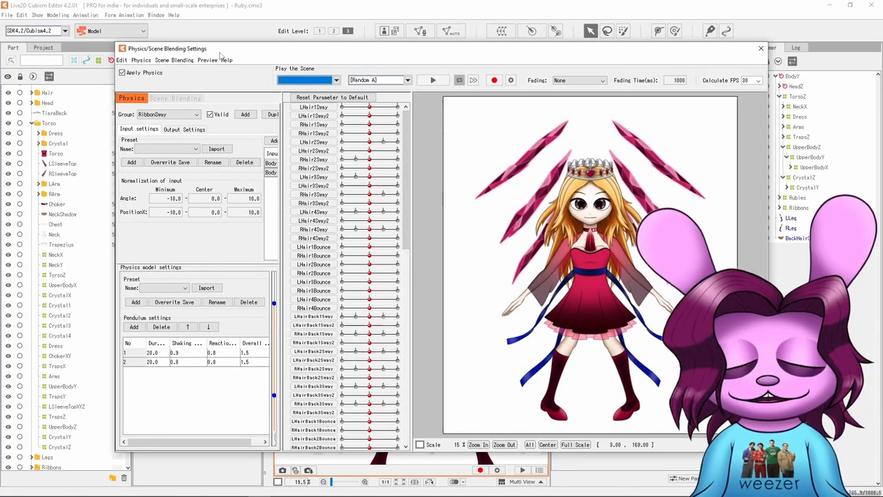
click(208, 60)
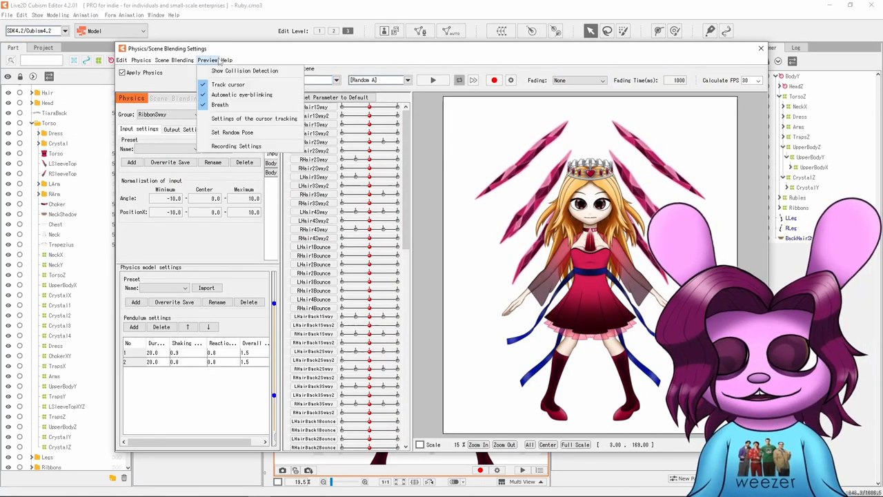
mouse_move(254, 118)
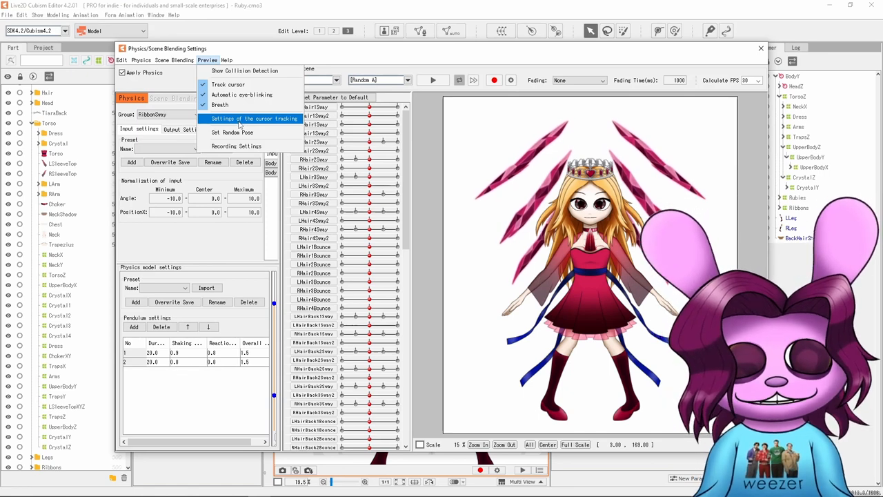
click(253, 118)
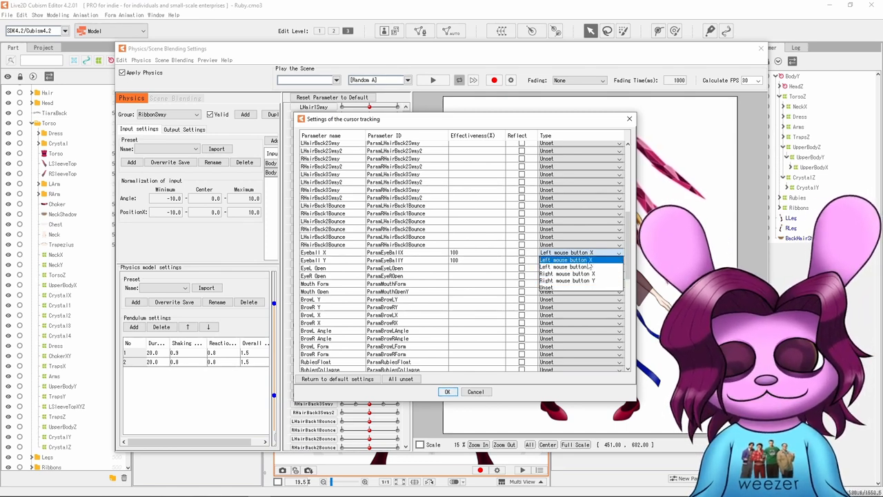
Step: Map Eyeball Y to Left mouse button Y and scroll down to the Angle and Body rows
click(567, 259)
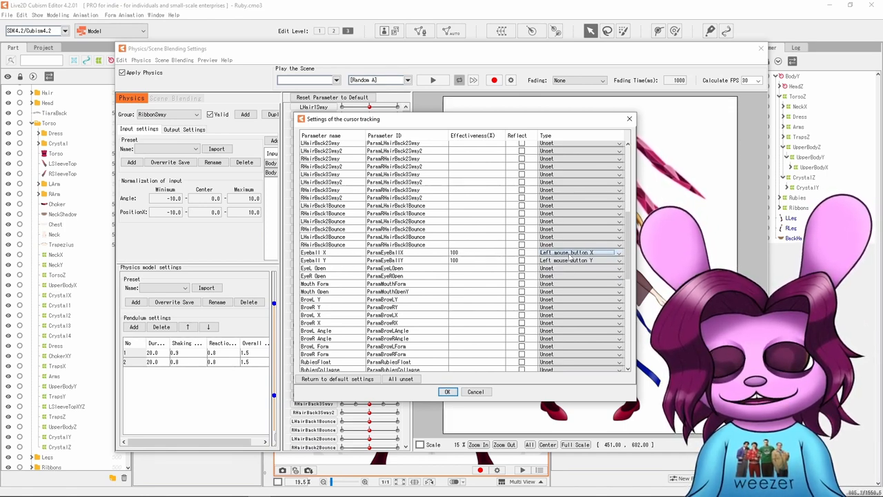
scroll(down, 3)
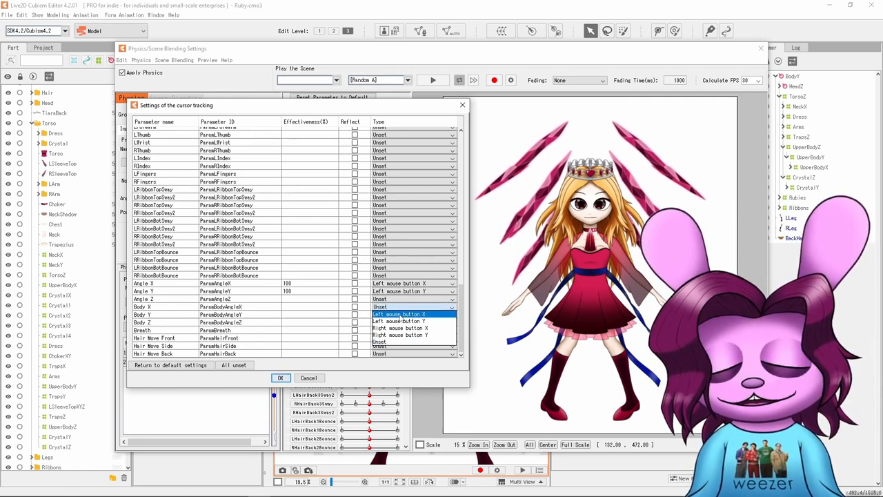
Step: Map Body X to Left mouse button X, with Body X and Body Y at 100% effectiveness
click(413, 306)
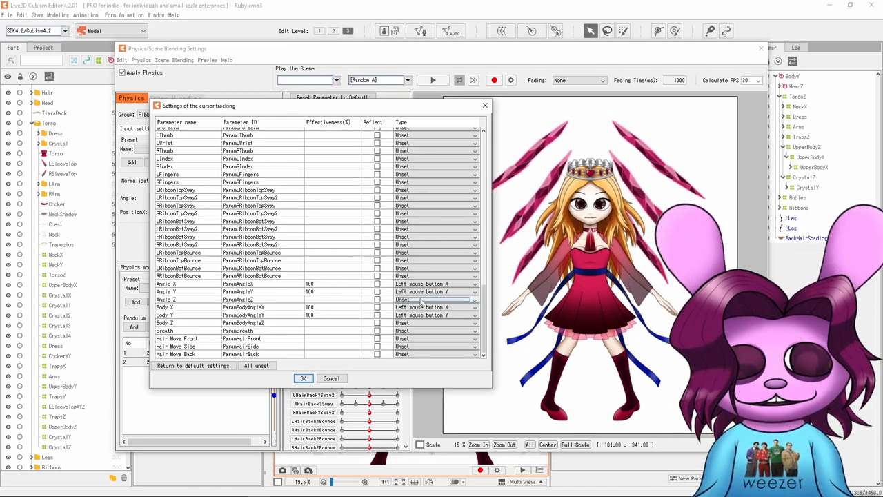
Step: Set Angle Z's tracking type to Right mouse button X
click(166, 299)
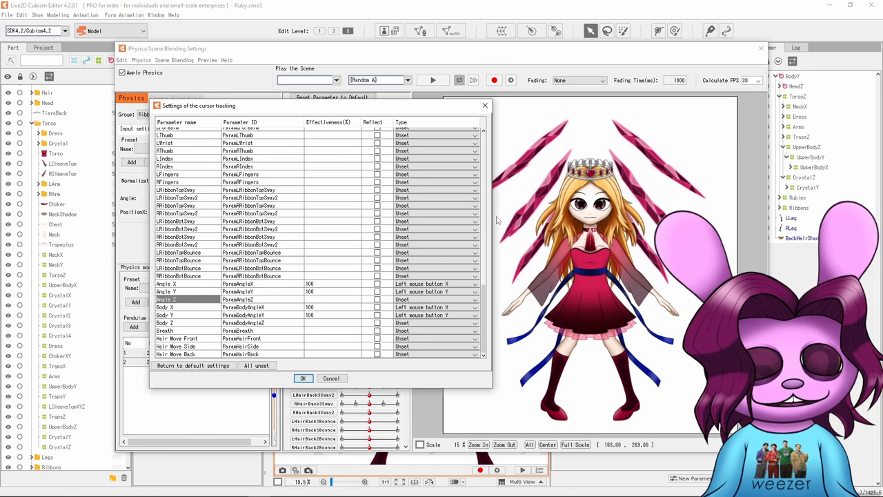
click(474, 322)
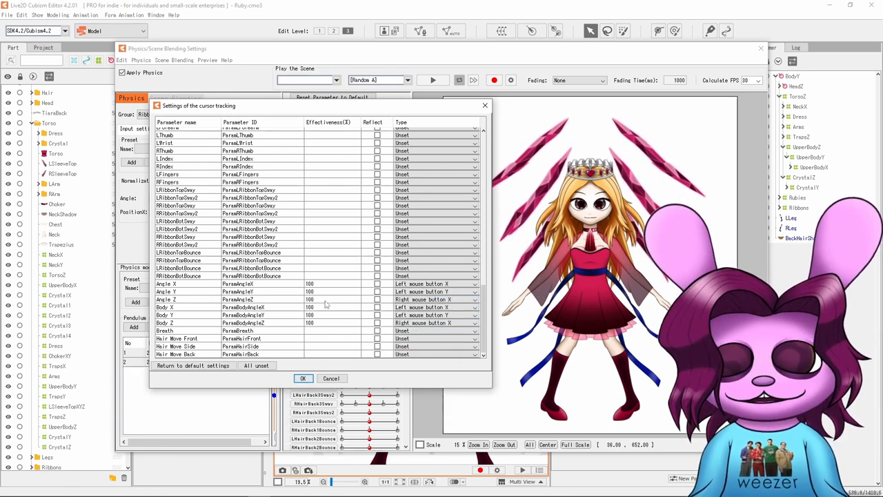
mouse_move(336, 325)
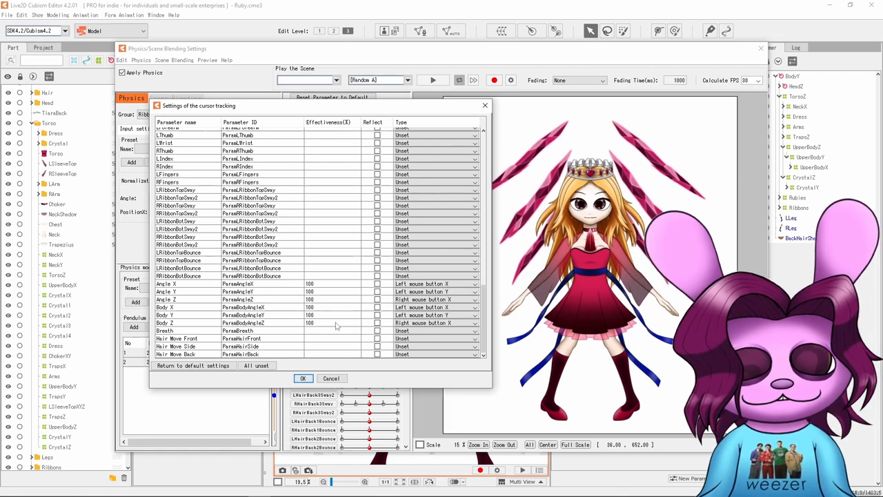